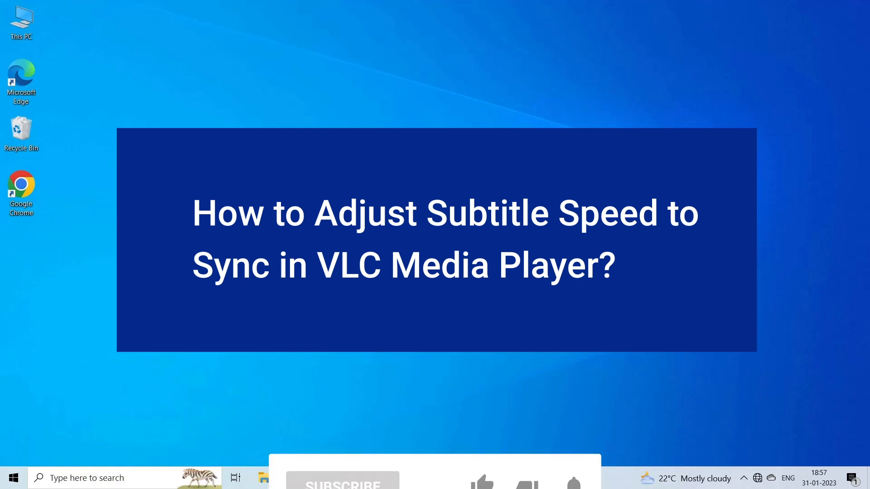
# - Play the aerial countryside video and watch its narration subtitles drift out of step
pyautogui.click(342, 425)
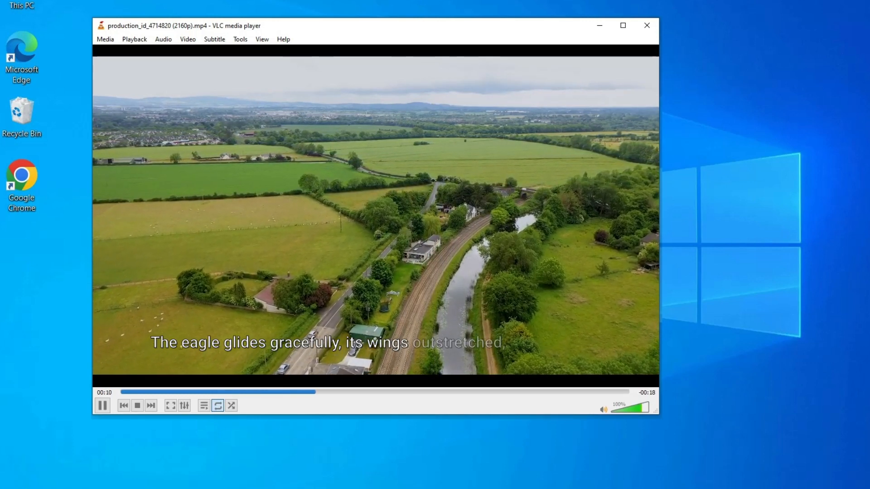
pyautogui.press('h')
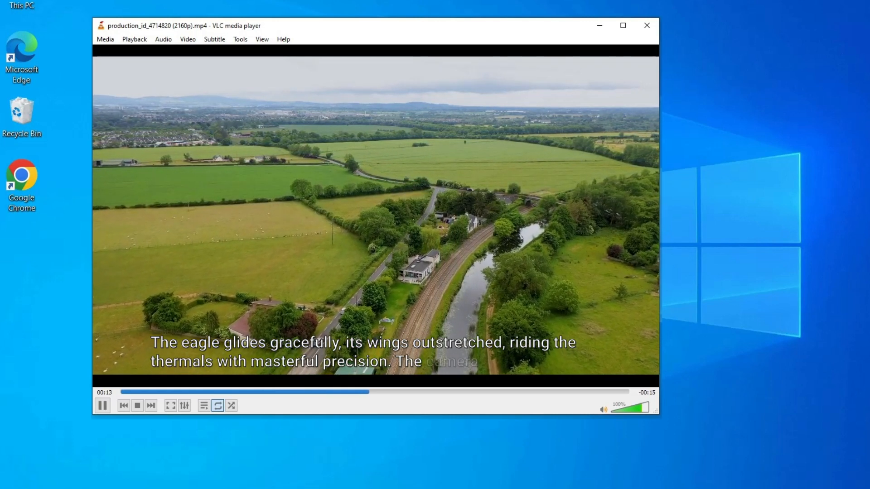
pyautogui.click(646, 26)
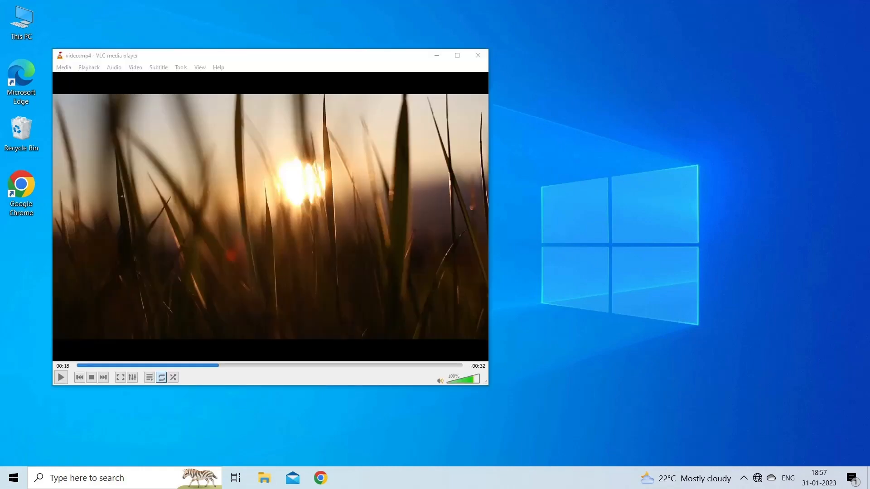
# - Bring up Track Synchronization from the Tools menu for video.mp4
pyautogui.click(206, 55)
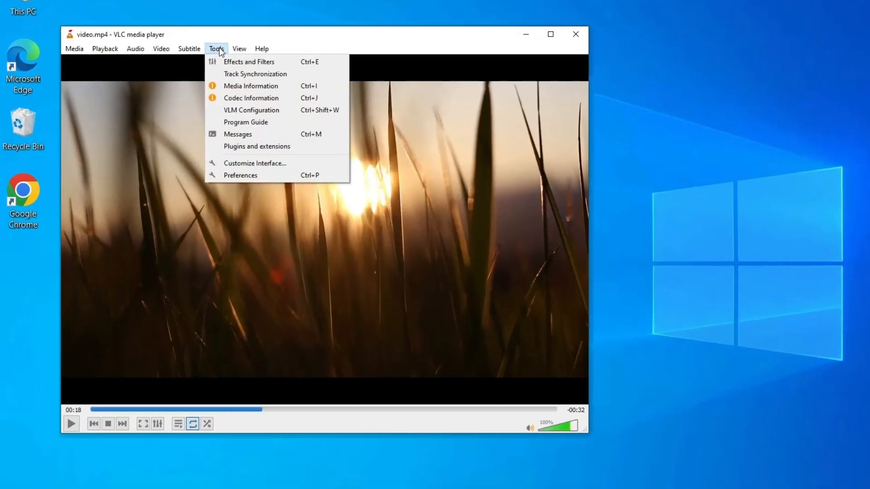
pyautogui.moveTo(255, 74)
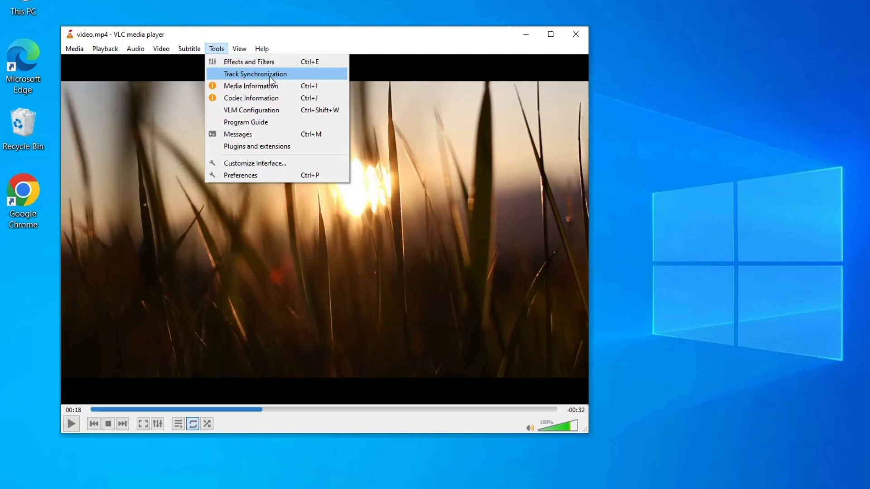
pyautogui.click(255, 74)
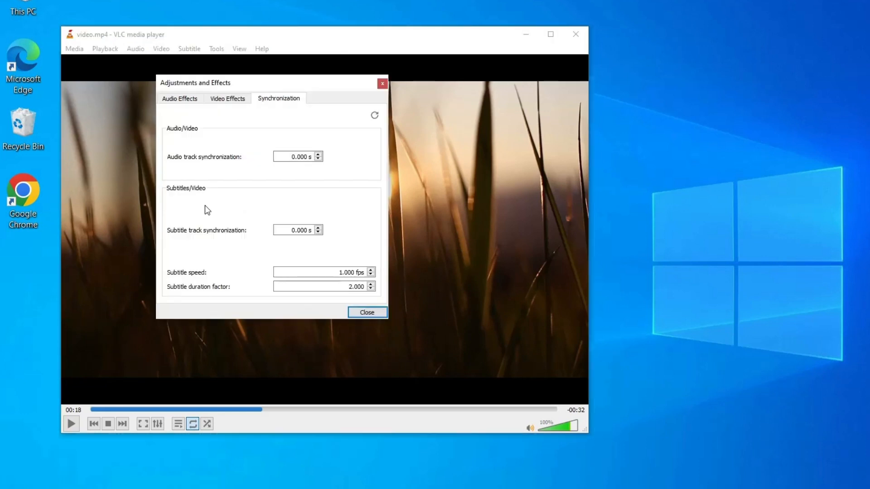
pyautogui.moveTo(258, 238)
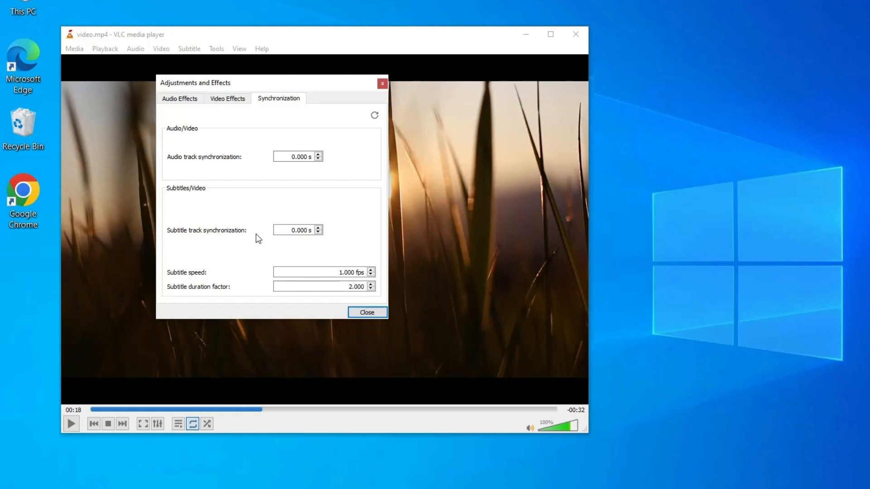
# - Lower Subtitle track synchronization two steps below zero so subtitles are Hastened
pyautogui.click(318, 233)
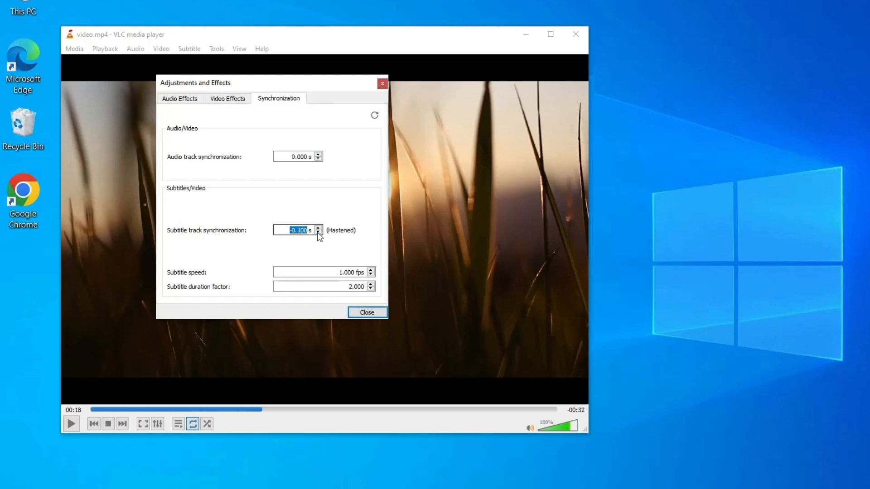
pyautogui.click(318, 228)
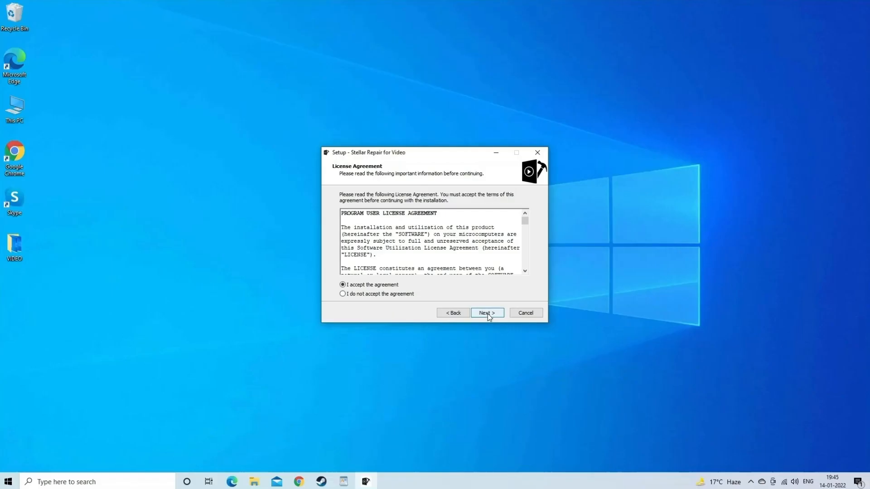
# - Accept the license, keep the default Start Menu folder and install Stellar Repair for Video
pyautogui.click(486, 313)
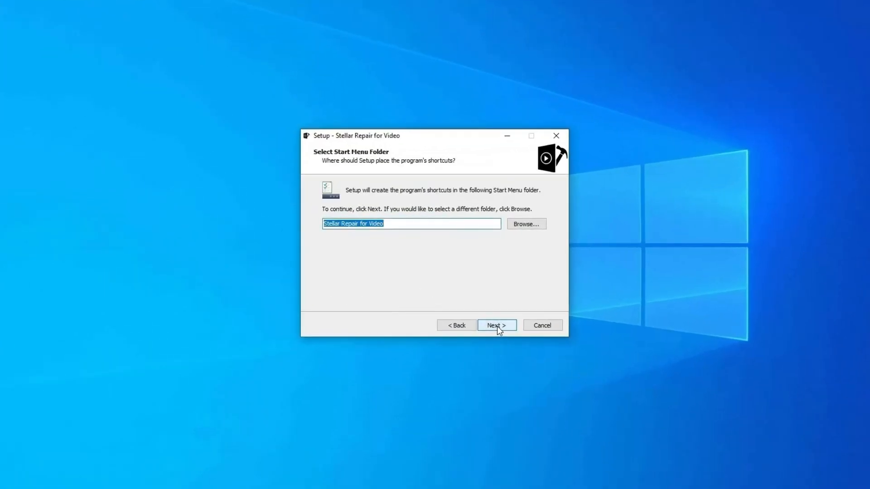
pyautogui.click(496, 326)
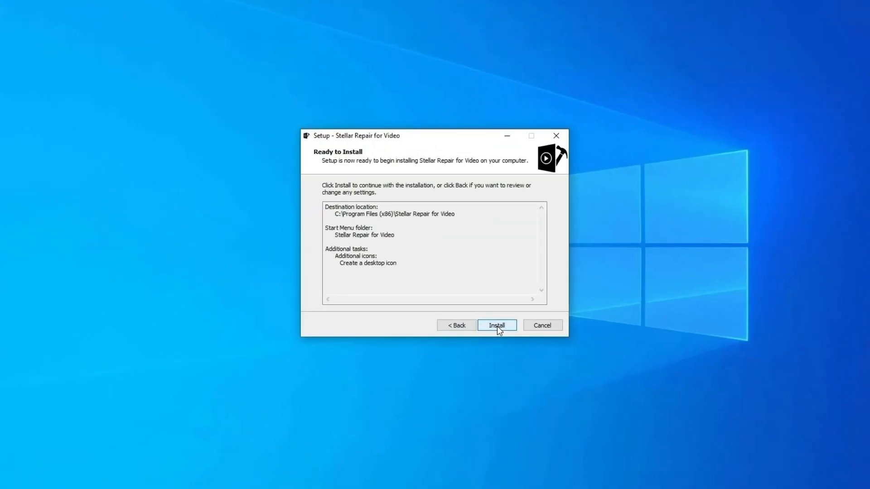
pyautogui.click(496, 325)
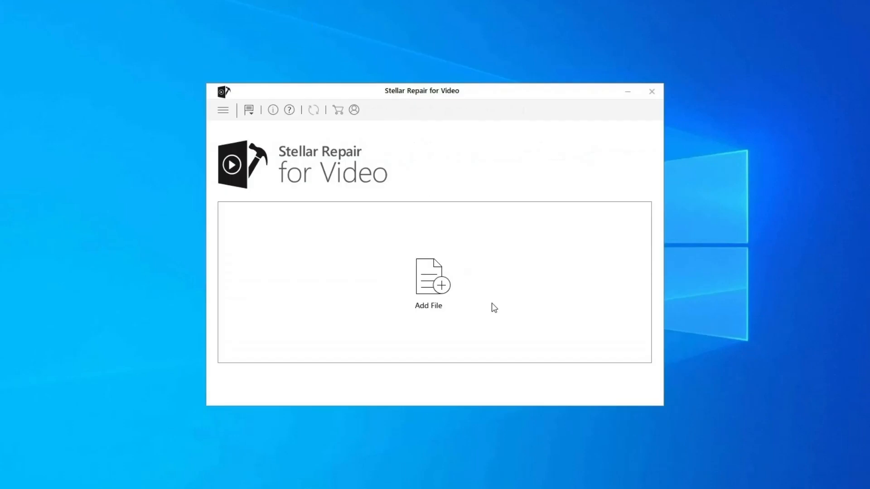
pyautogui.moveTo(268, 169)
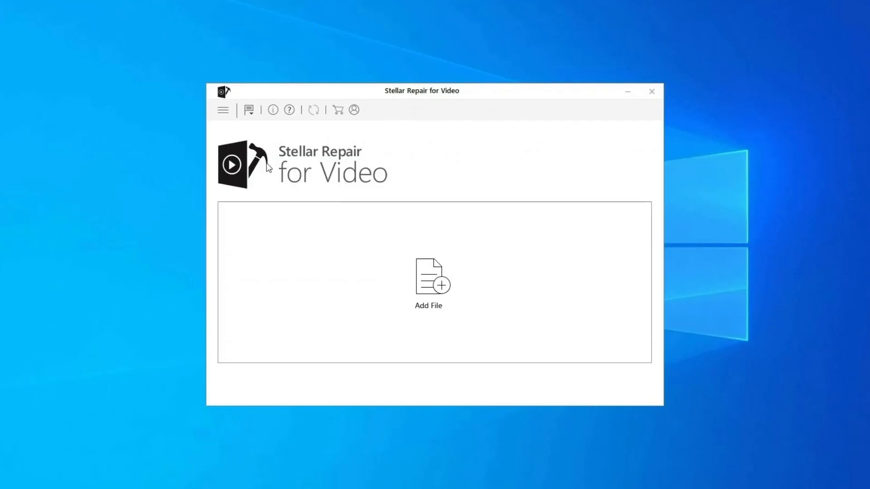
# - Add WINDOW.AVI from the desktop VIDEO folder to the repair list
pyautogui.click(428, 278)
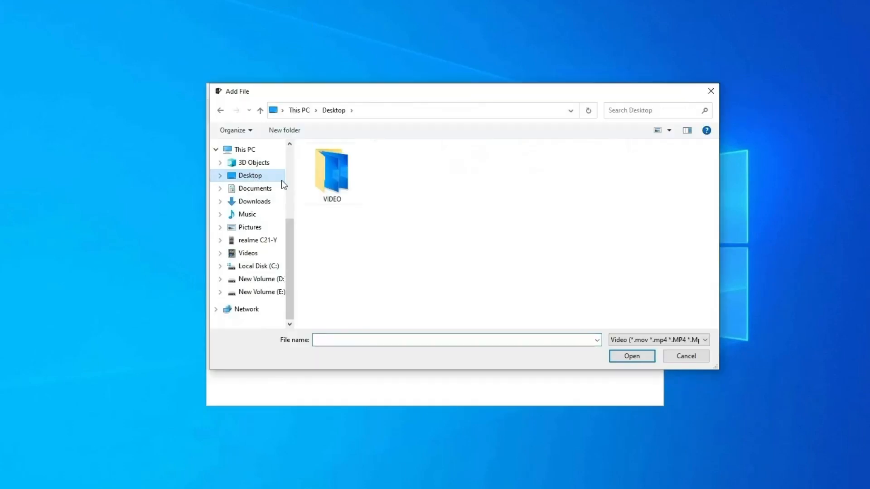
pyautogui.doubleClick(330, 169)
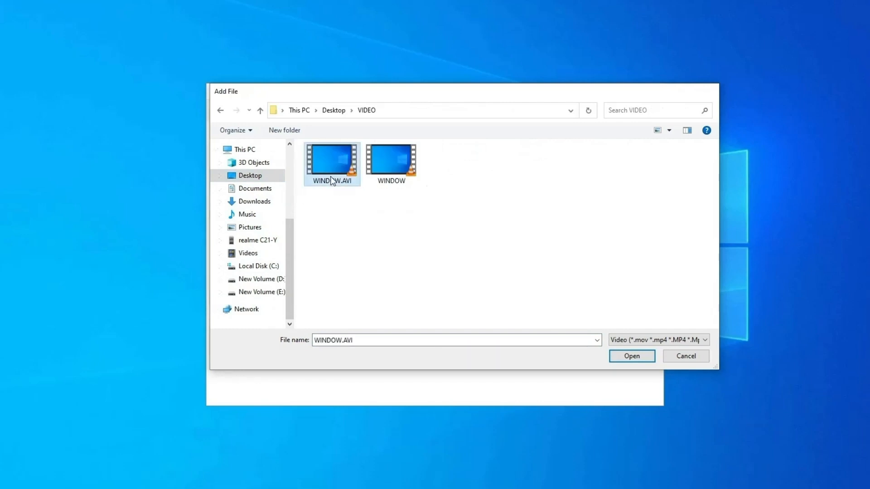
pyautogui.click(631, 356)
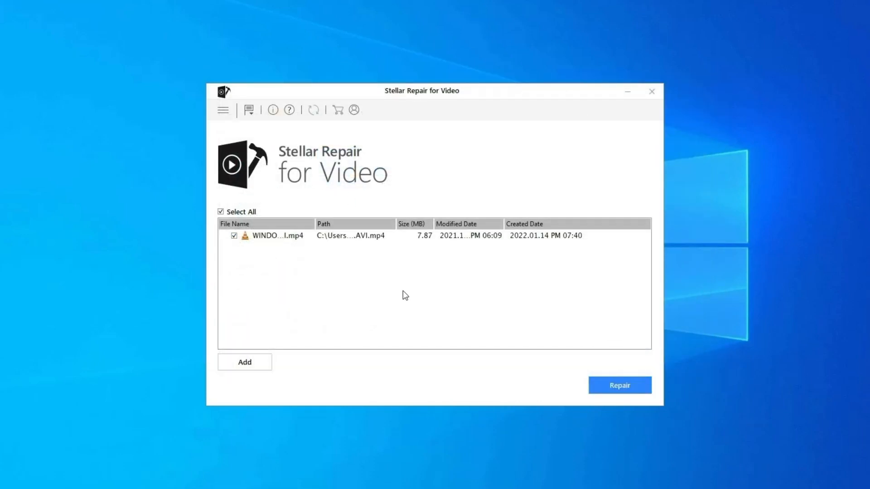
# - Repair the listed video and dismiss the completion message so its status reads Completed
pyautogui.click(618, 384)
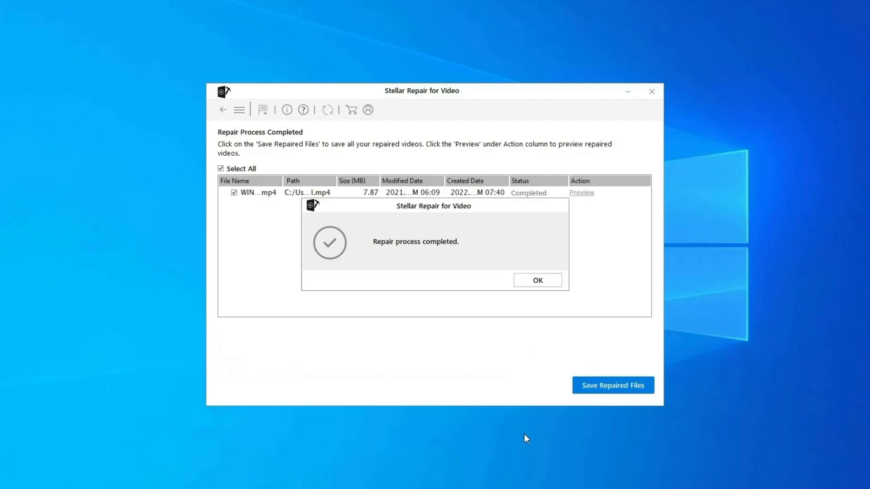
pyautogui.click(537, 280)
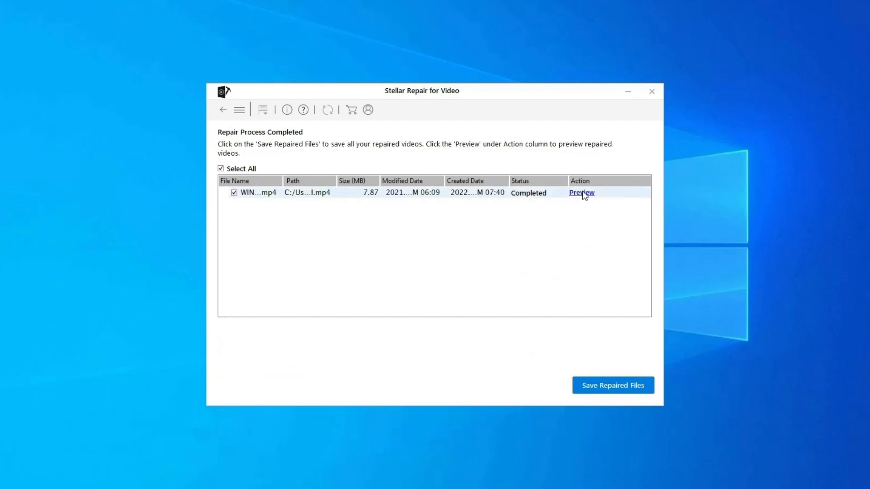
pyautogui.moveTo(583, 198)
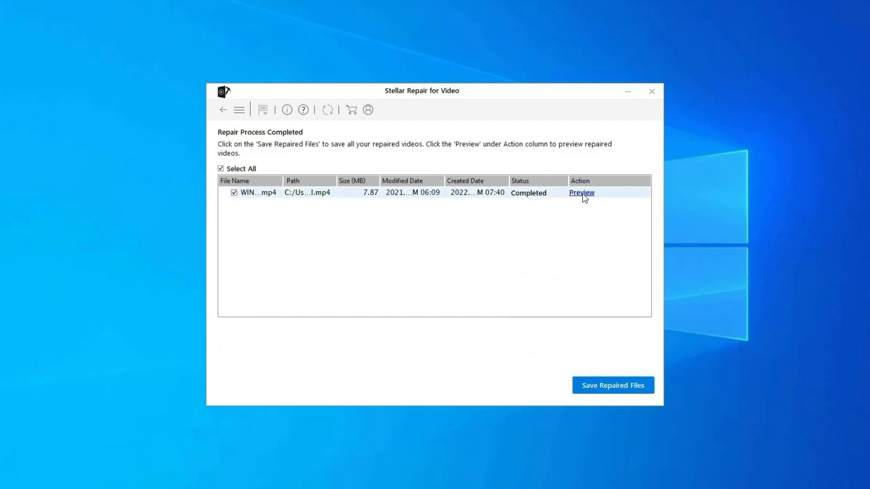
pyautogui.moveTo(613, 385)
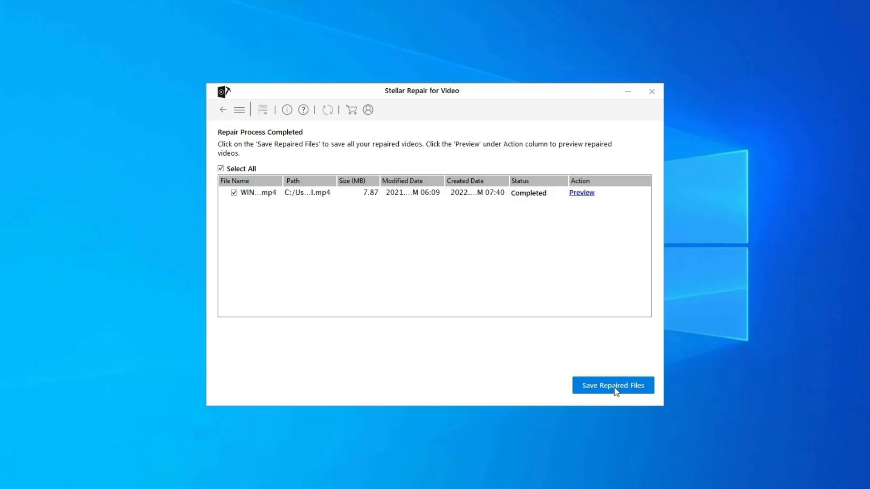